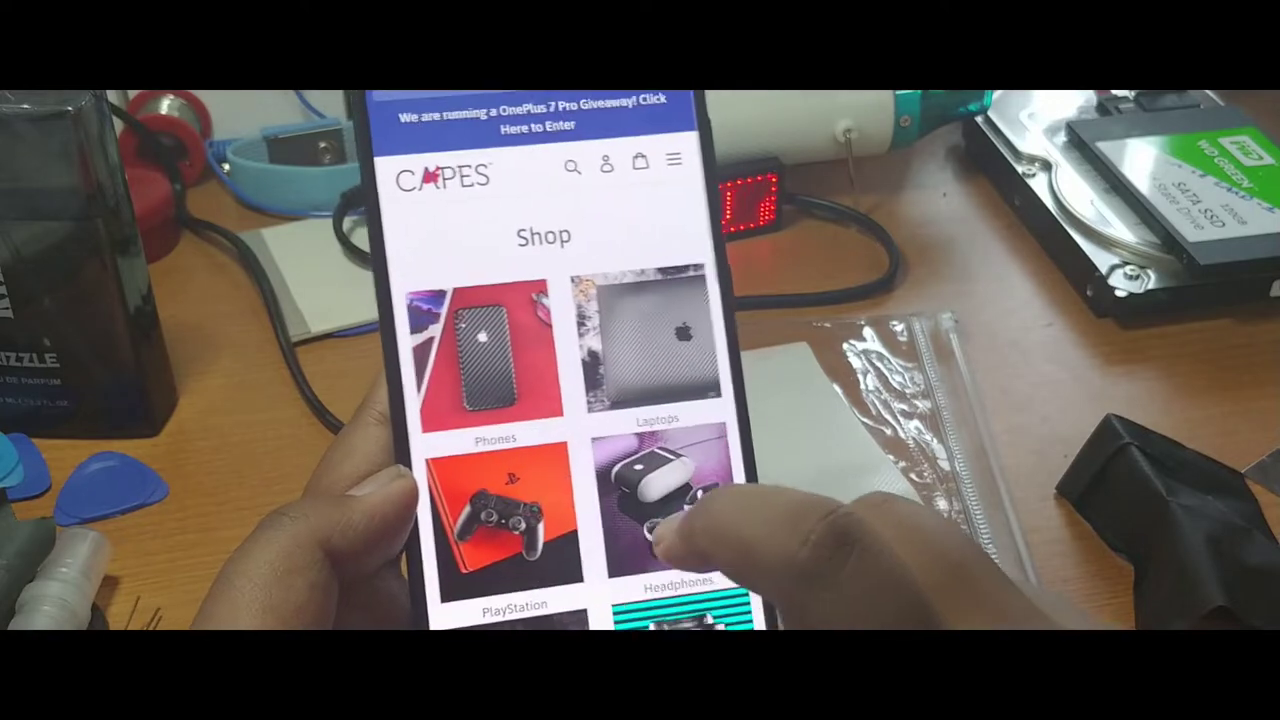
# Open the Phones category tile on the Shop page to reach phone model selection by brand.
pyautogui.click(490, 360)
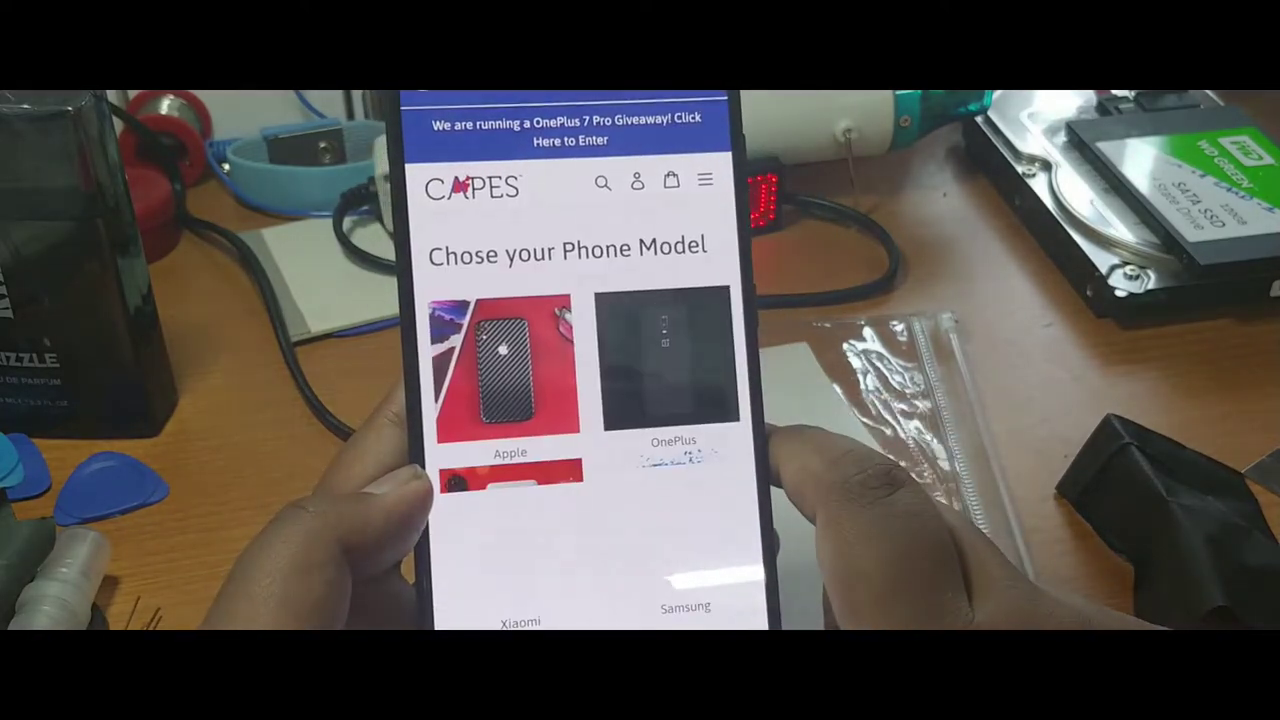